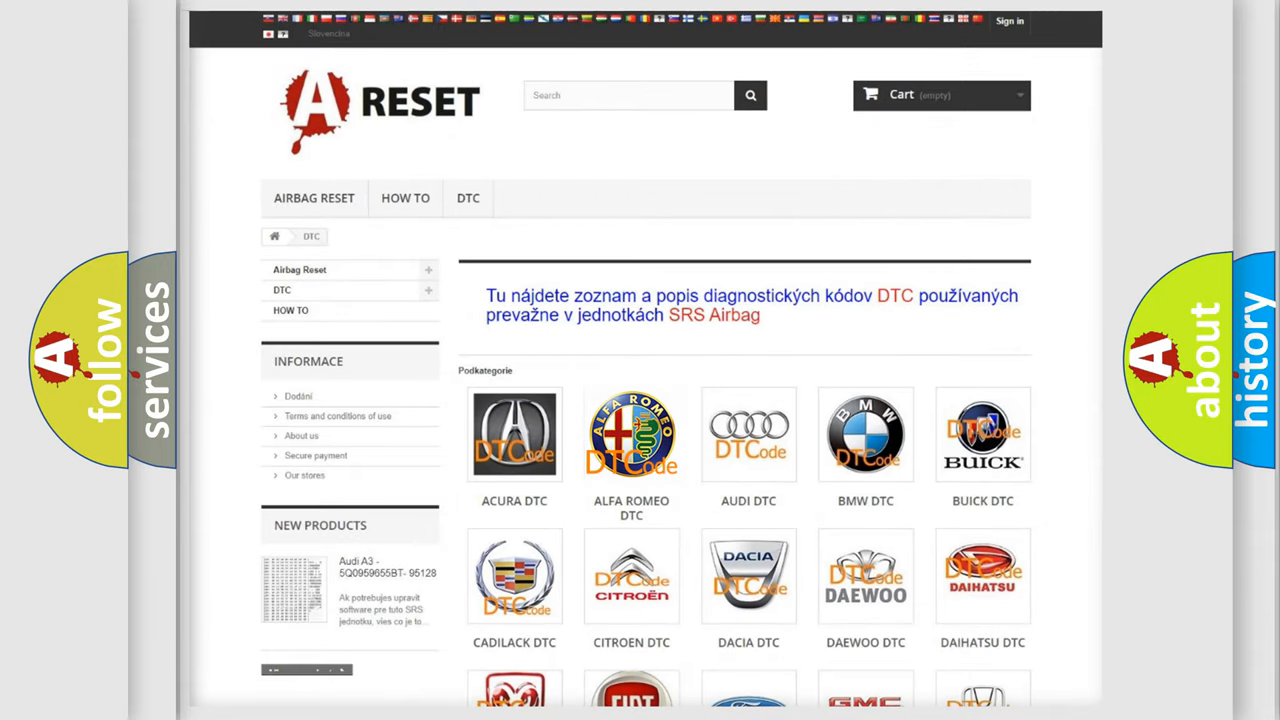
- Open the Alfa Romeo DTC code list and scroll down to find U1459-87
left_click(631, 434)
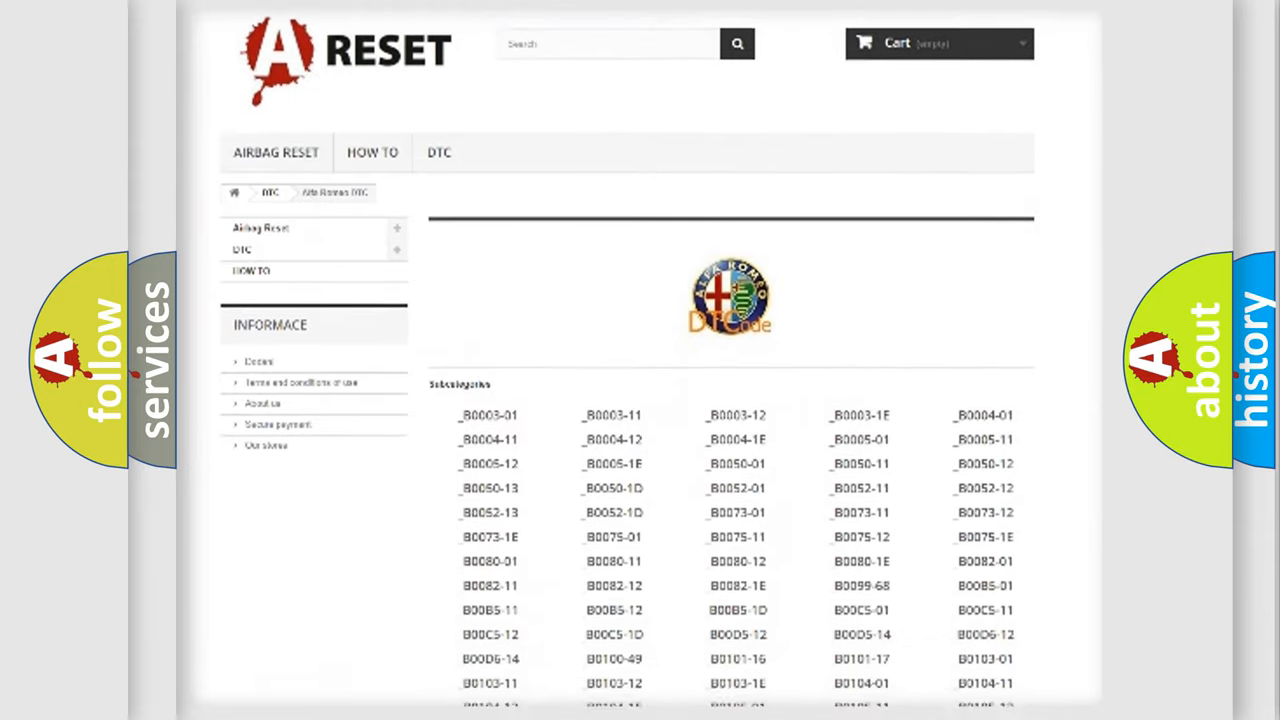
scroll("down", 3)
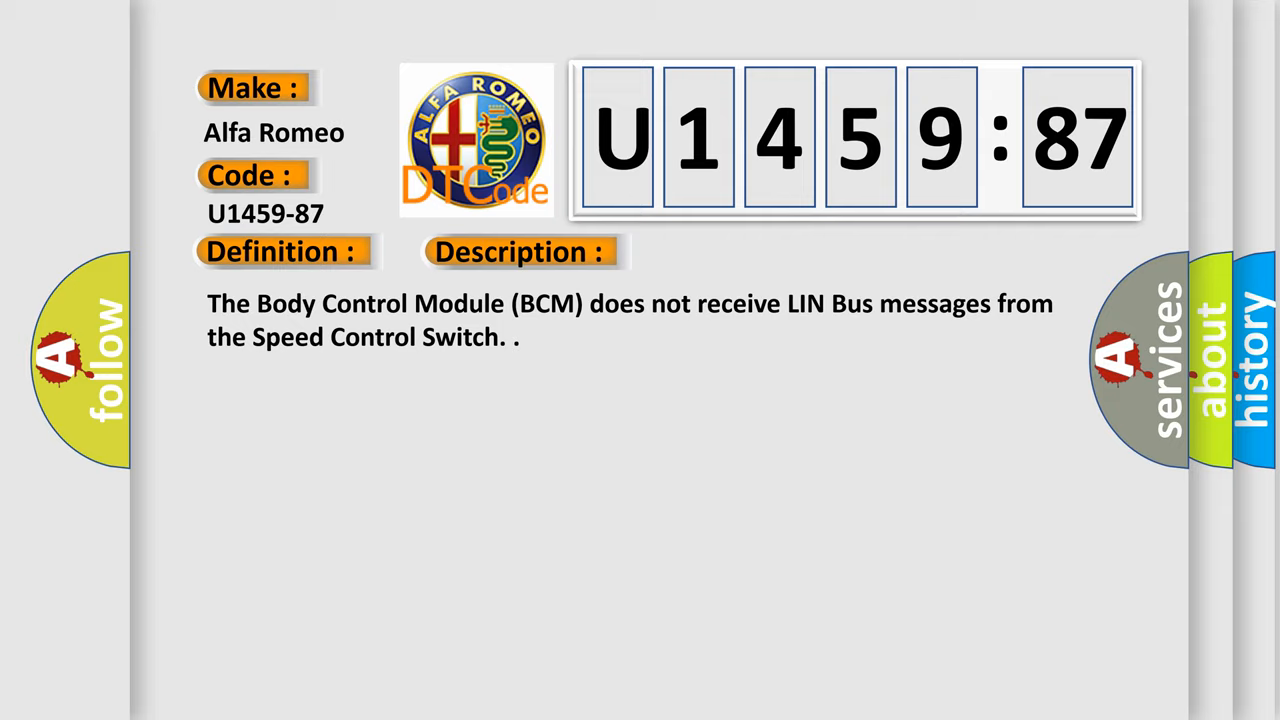
- Advance the U1459-87 card from its LIN Bus definition to the 'Missing Message' cause section
left_click(735, 251)
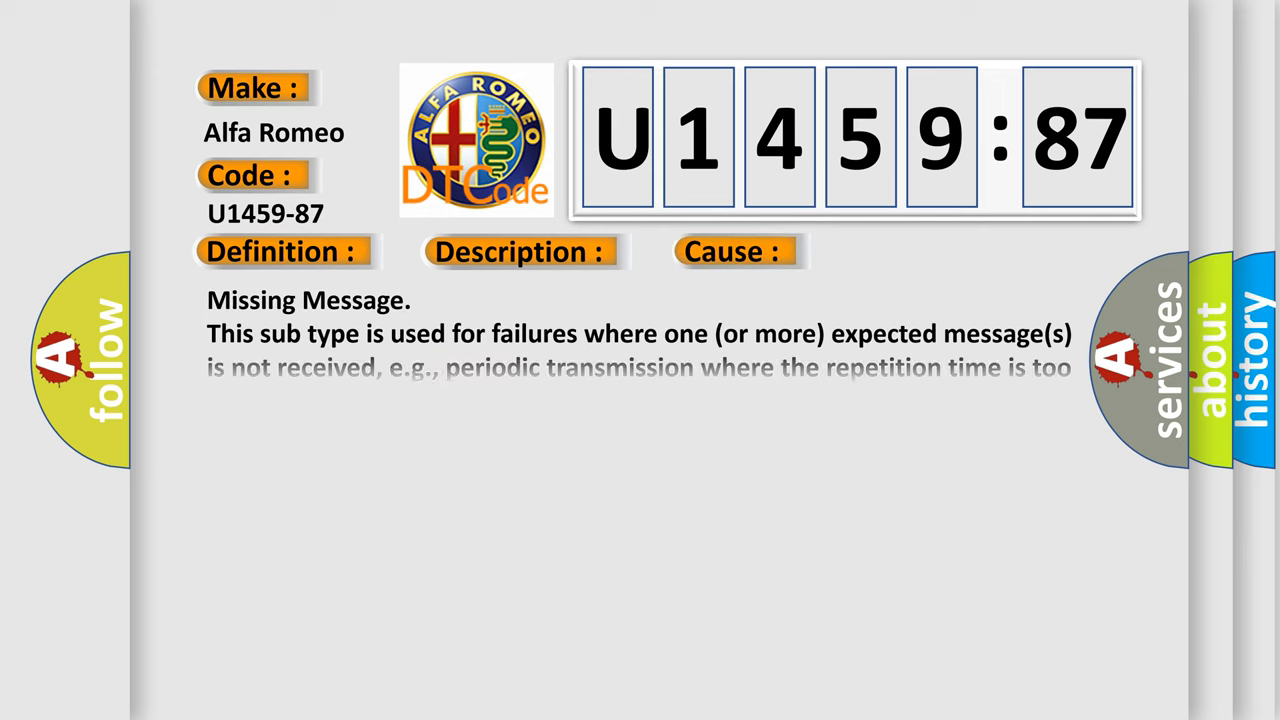